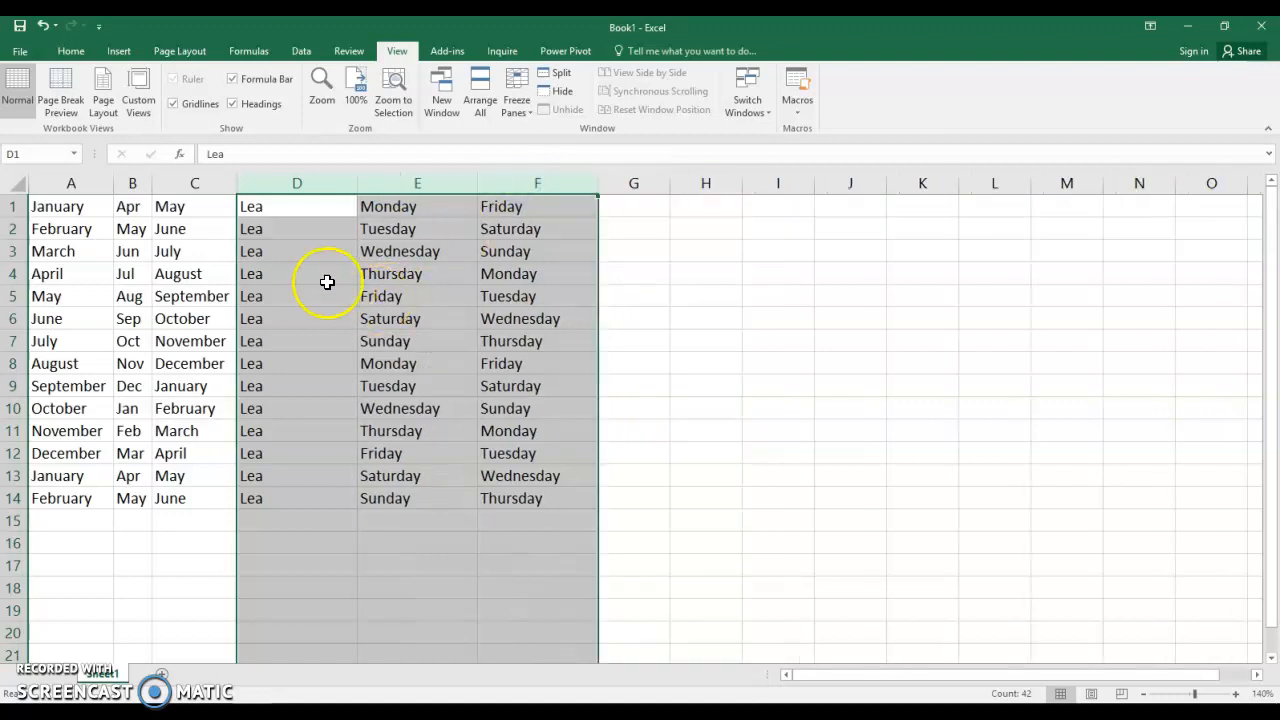
Select the starting cell on Sheet1 for the month and weekday AutoFill series.
click(156, 672)
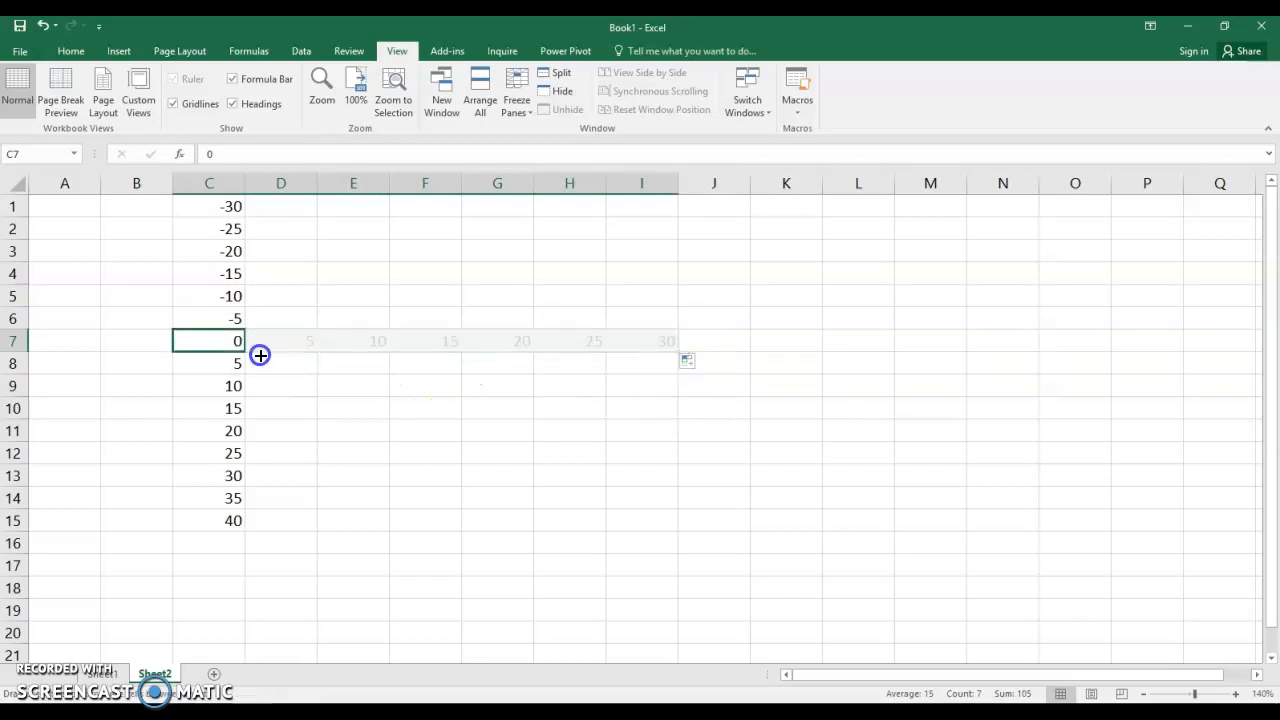
Select the column C start cell for the -30 to 40 series in steps of five.
click(208, 672)
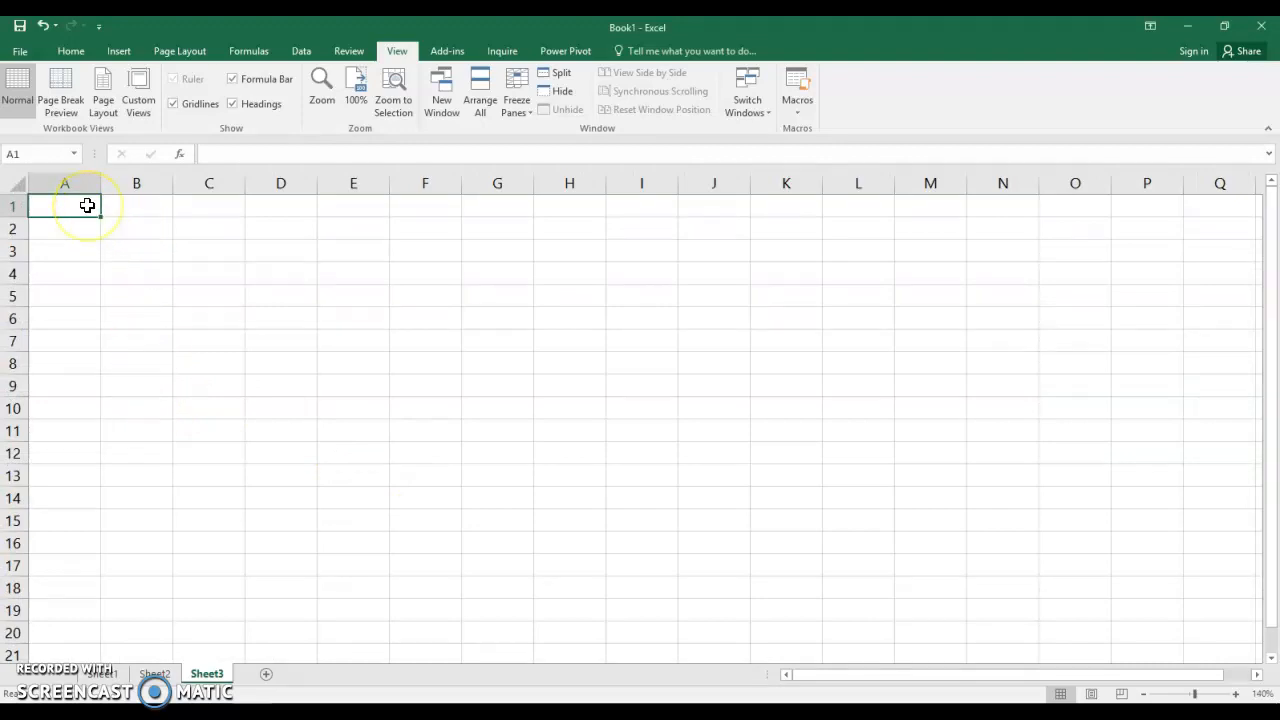